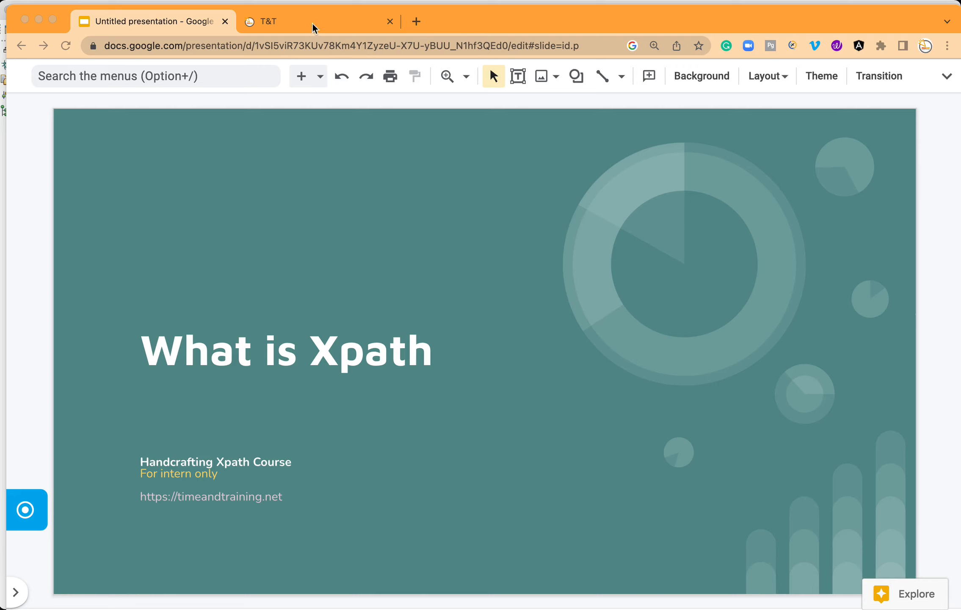
mouse_move(411, 263)
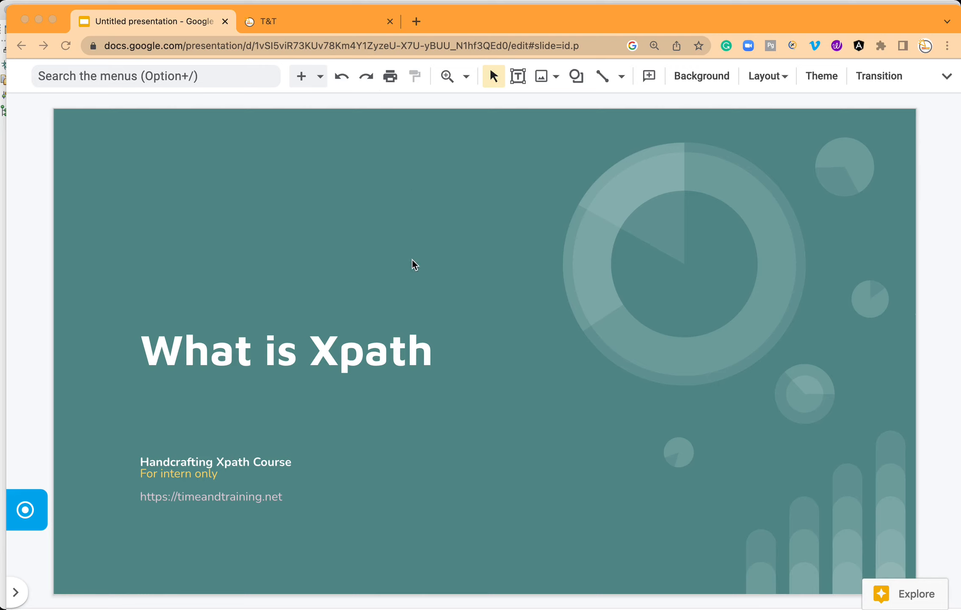
mouse_move(372, 192)
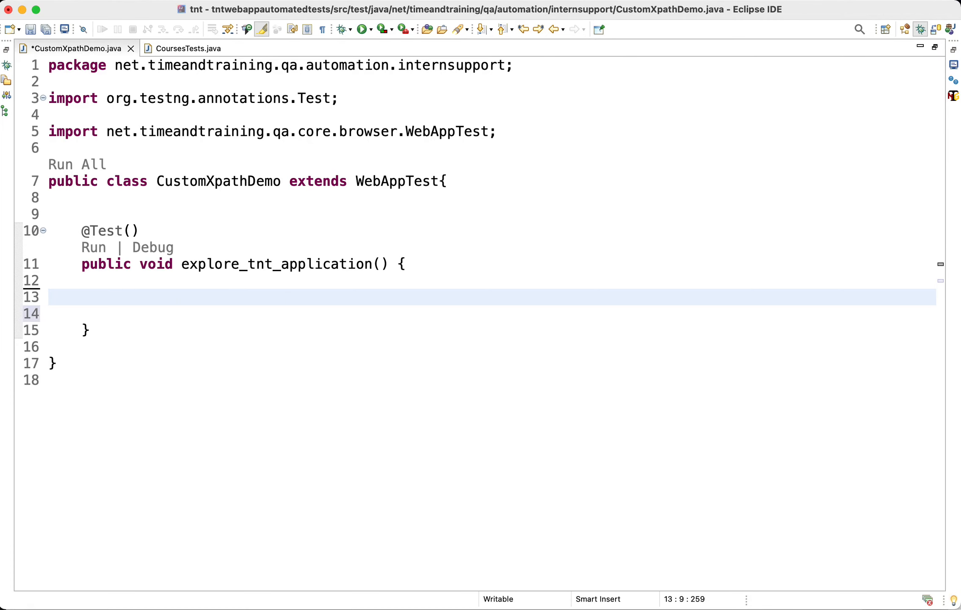
Add the comments //navigate to application and //click reviews tab, with a blank line above them
type("//")
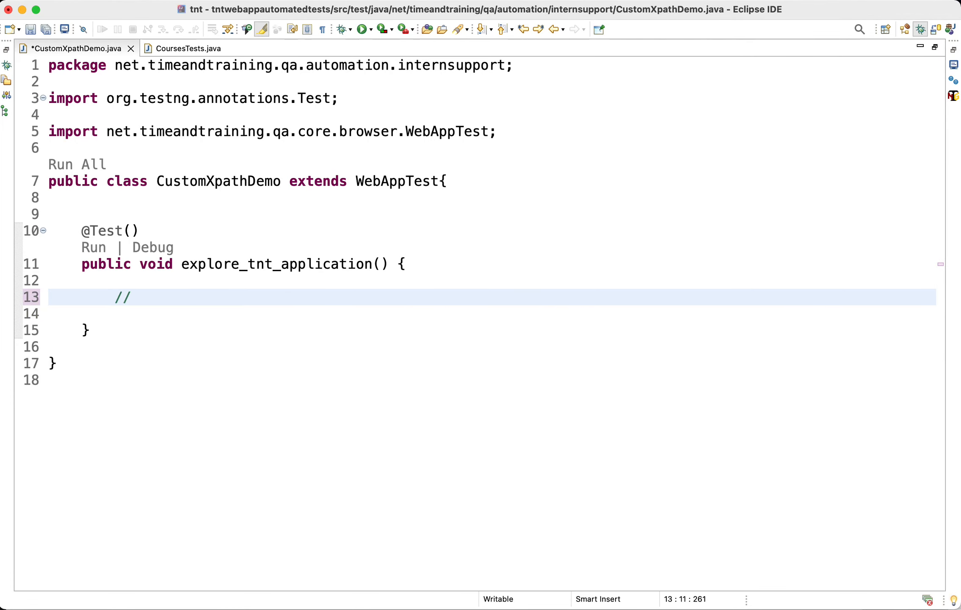
type("navigat")
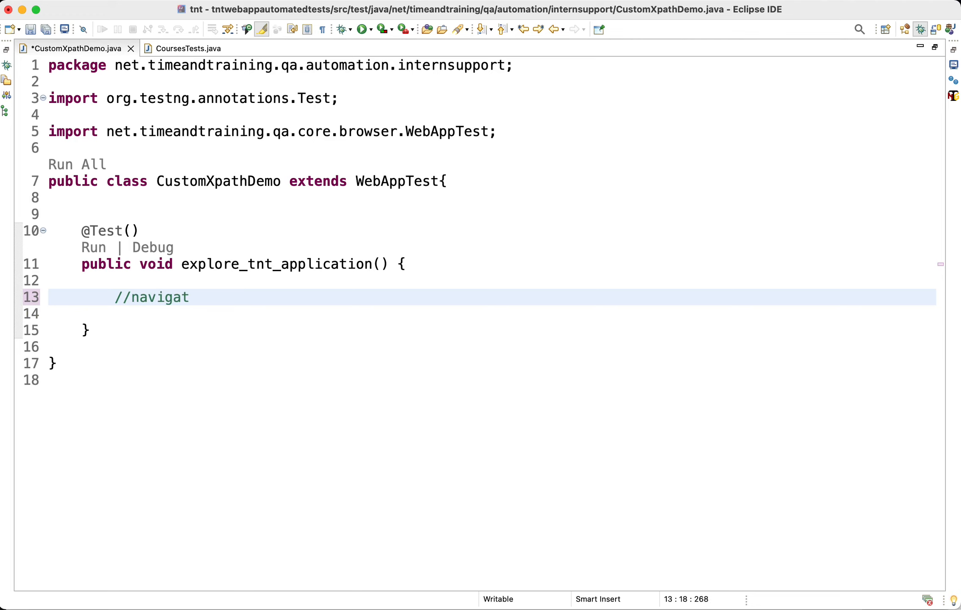
type("e to ap")
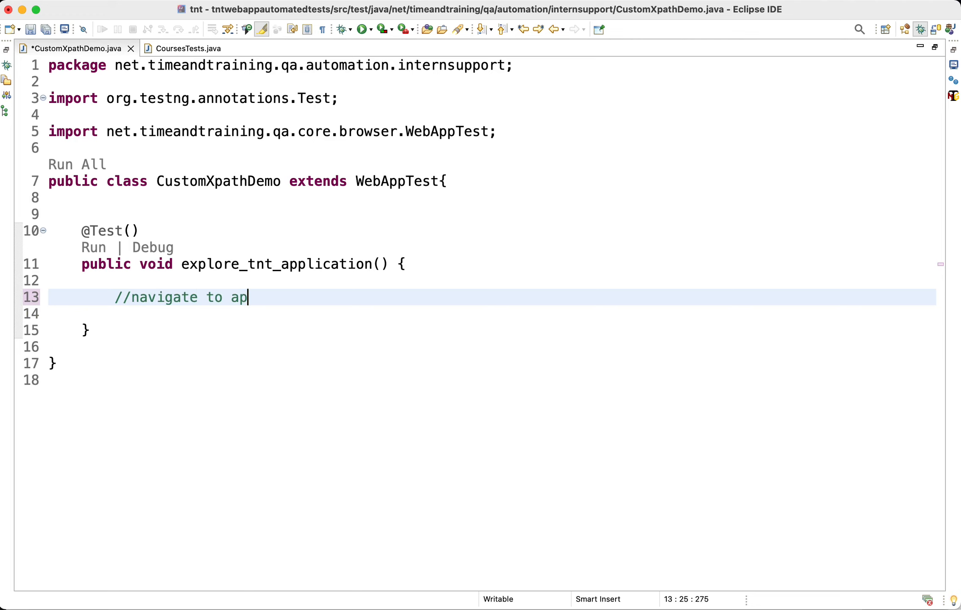
type("plication")
type("//")
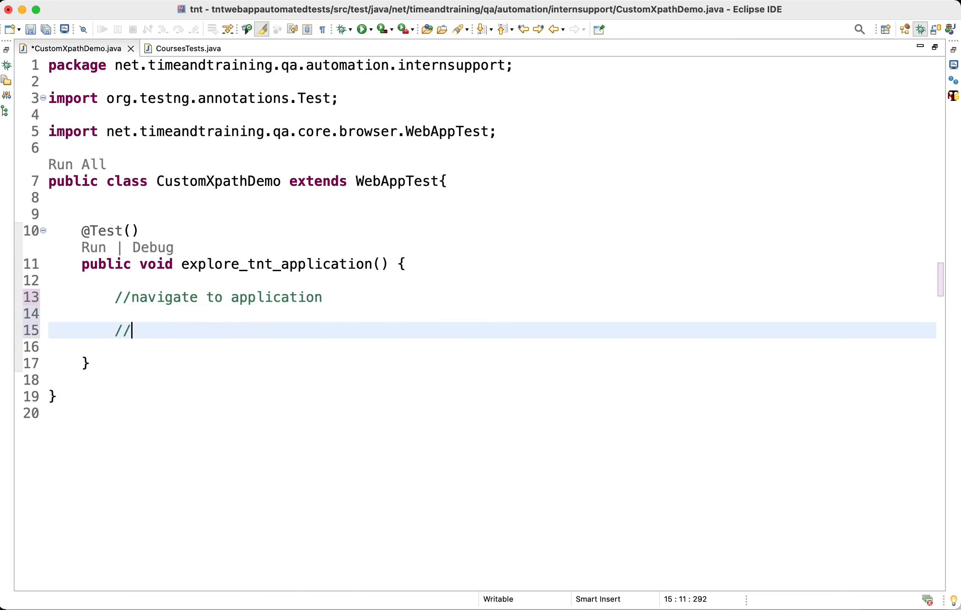
type("click reviews ta")
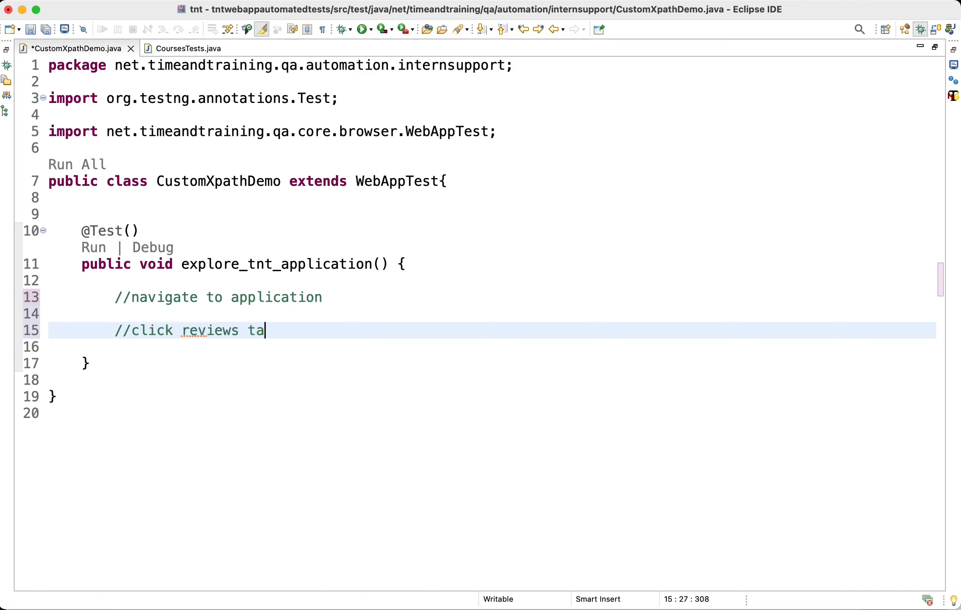
type("b")
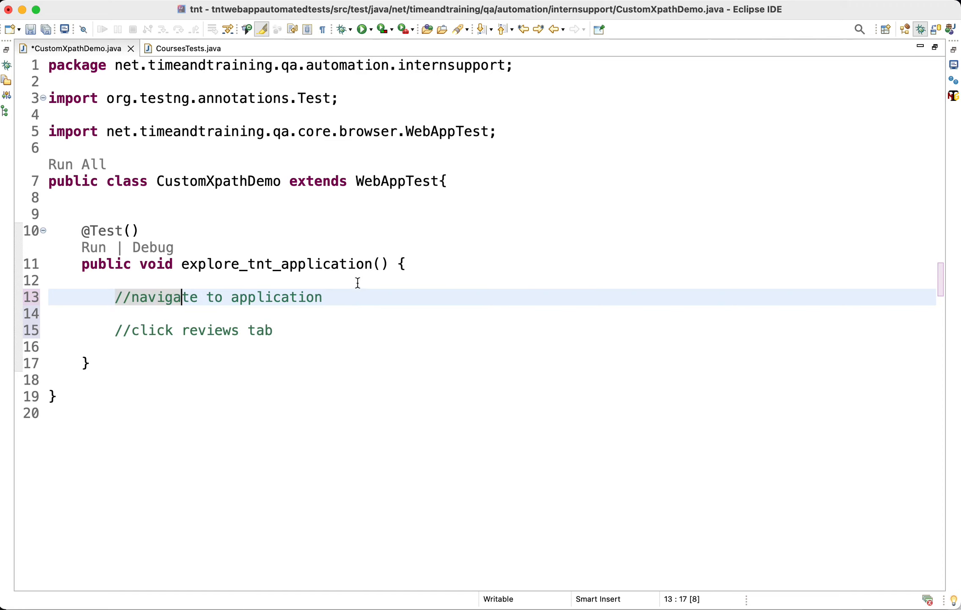
key("Enter")
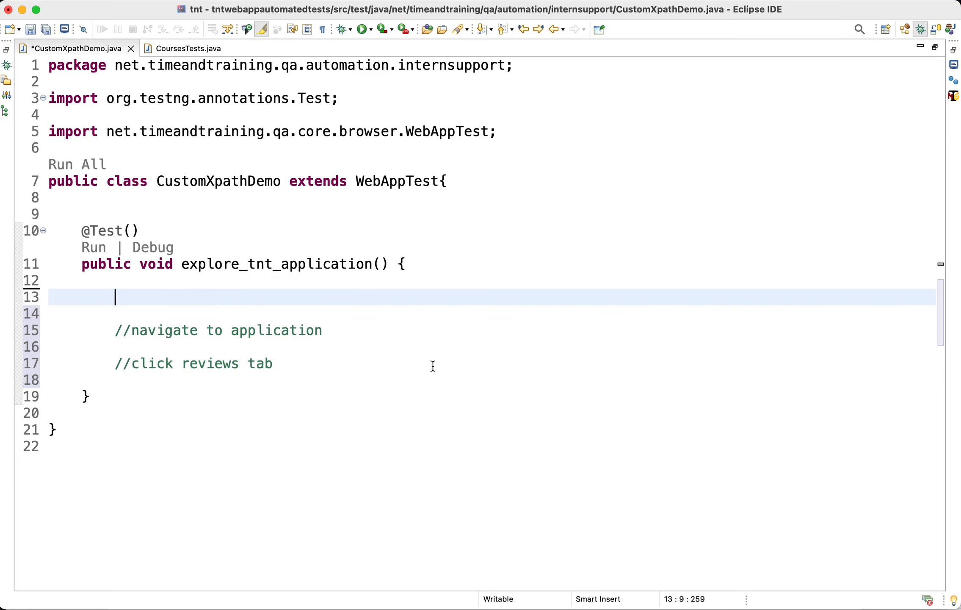
mouse_move(261, 346)
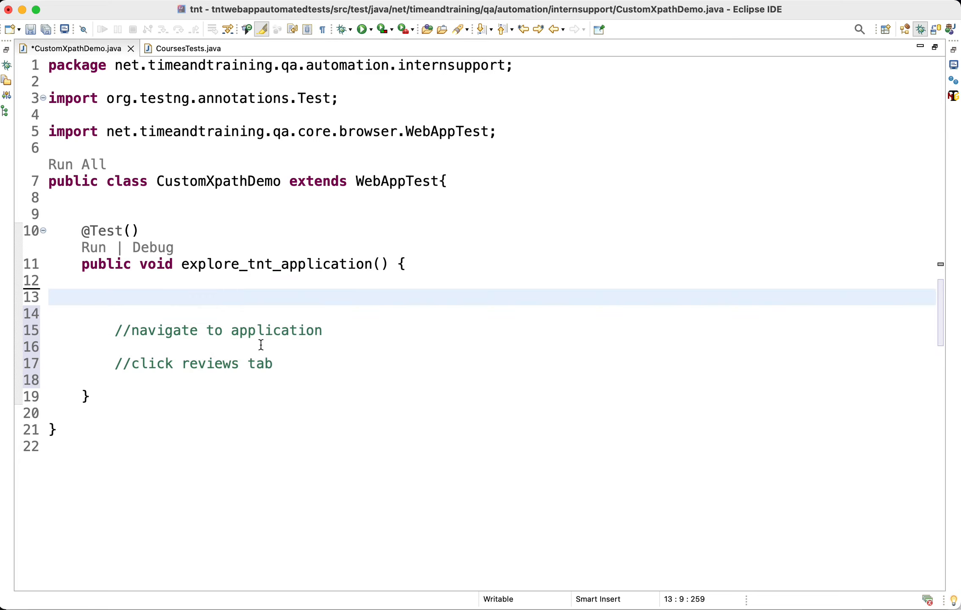
Declare WebDriver driver = ui().getSeleniumDriver(); with the org.openqa.selenium.WebDriver import
type("ui")
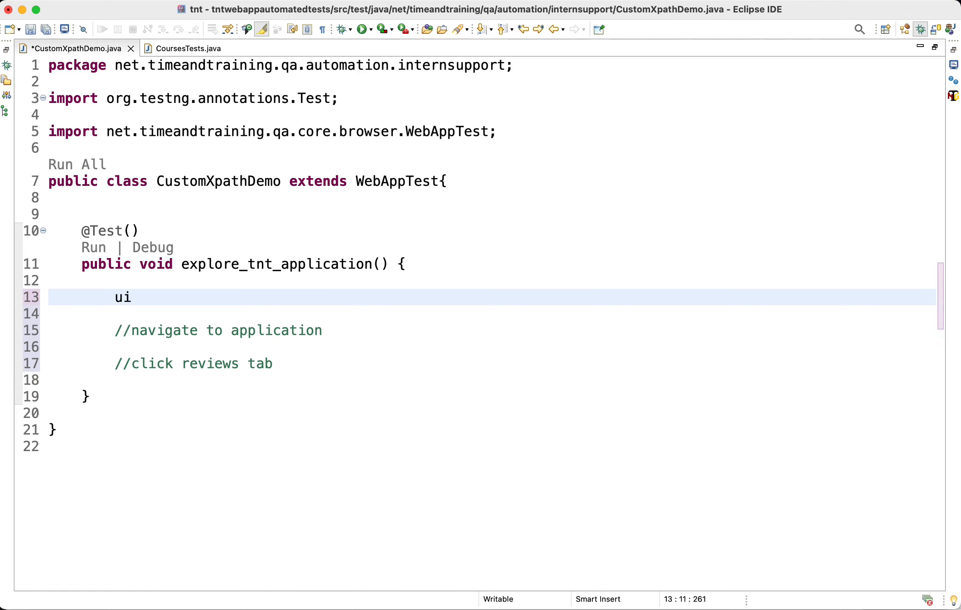
type("().getSeleniumDriver();")
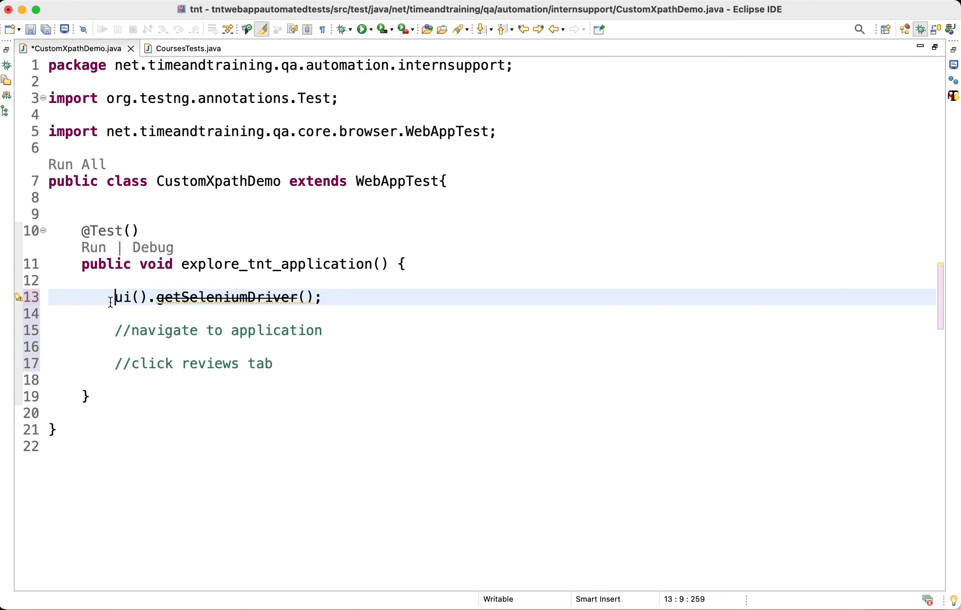
type("WebDriver driver =")
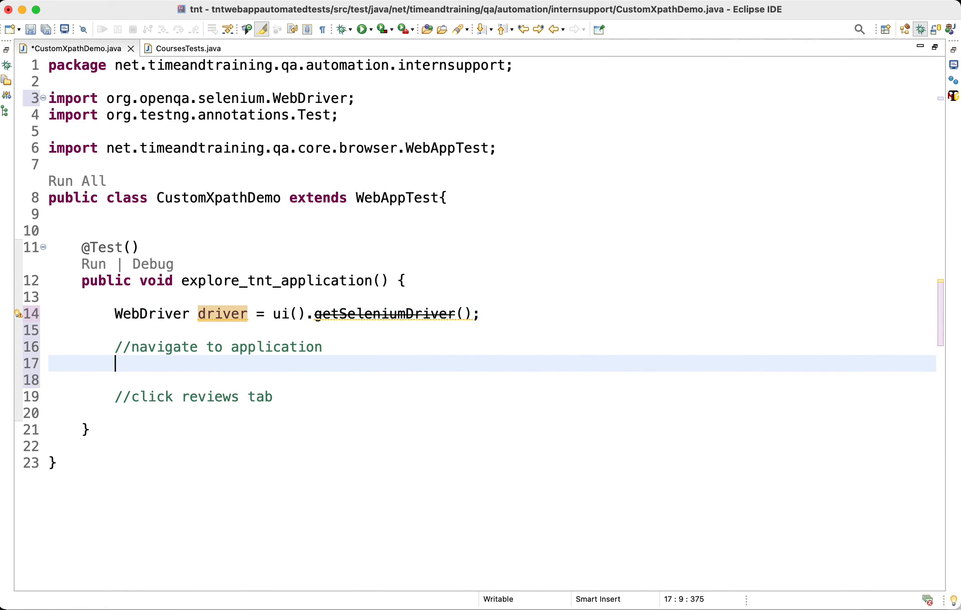
type("driver.get(\"\");")
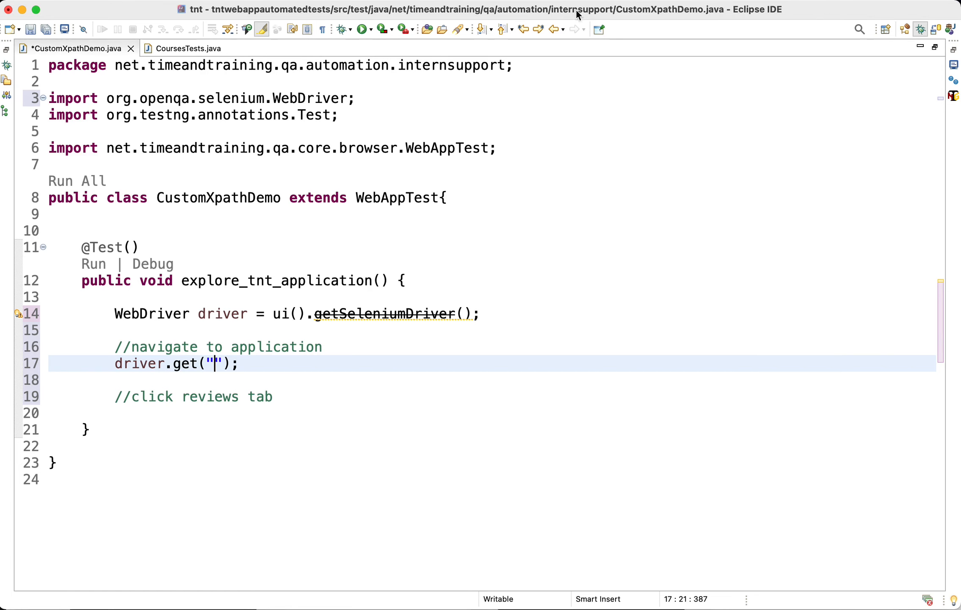
type("http://tnt-web-qa.herokuapp.com/")
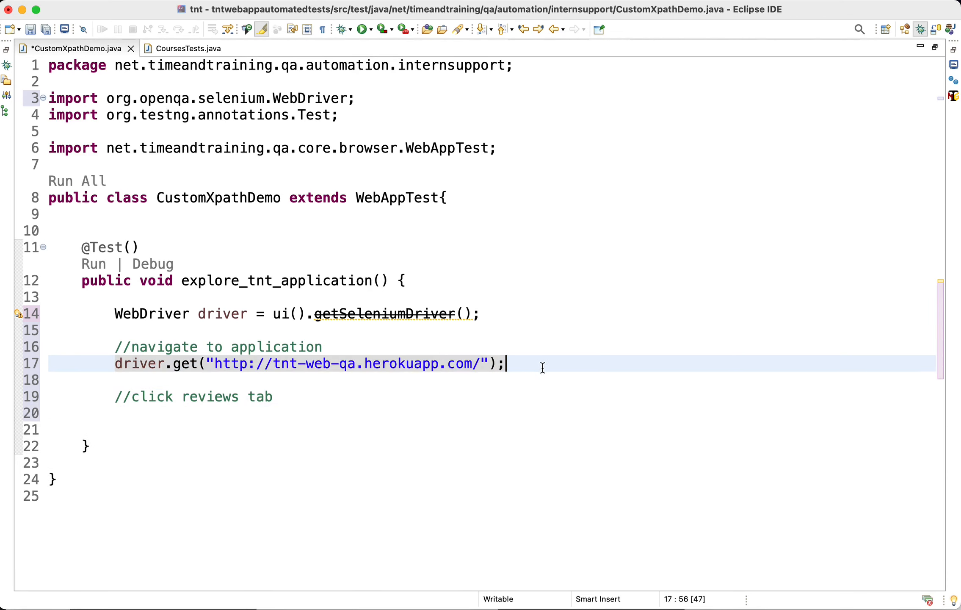
mouse_move(624, 120)
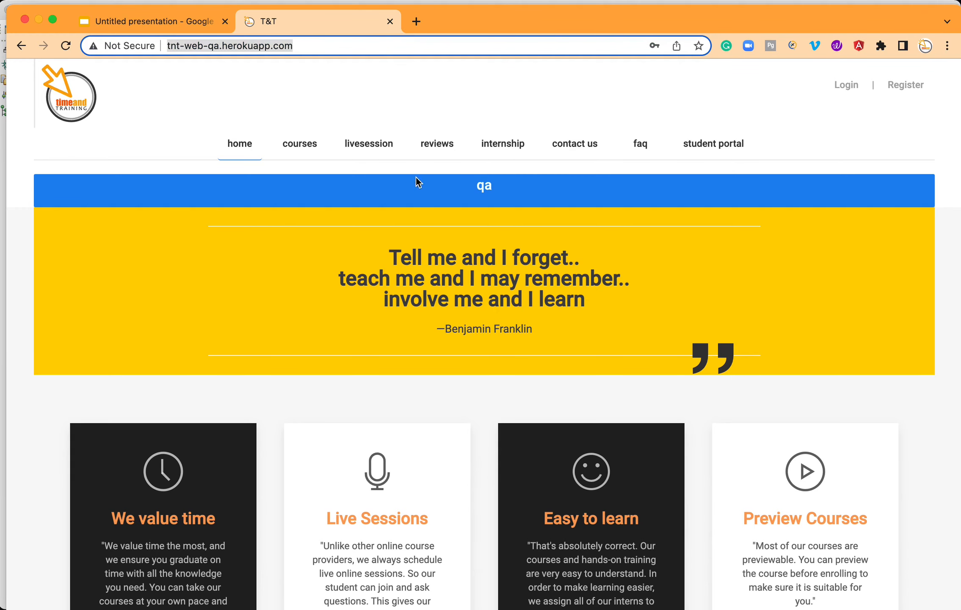
mouse_move(439, 180)
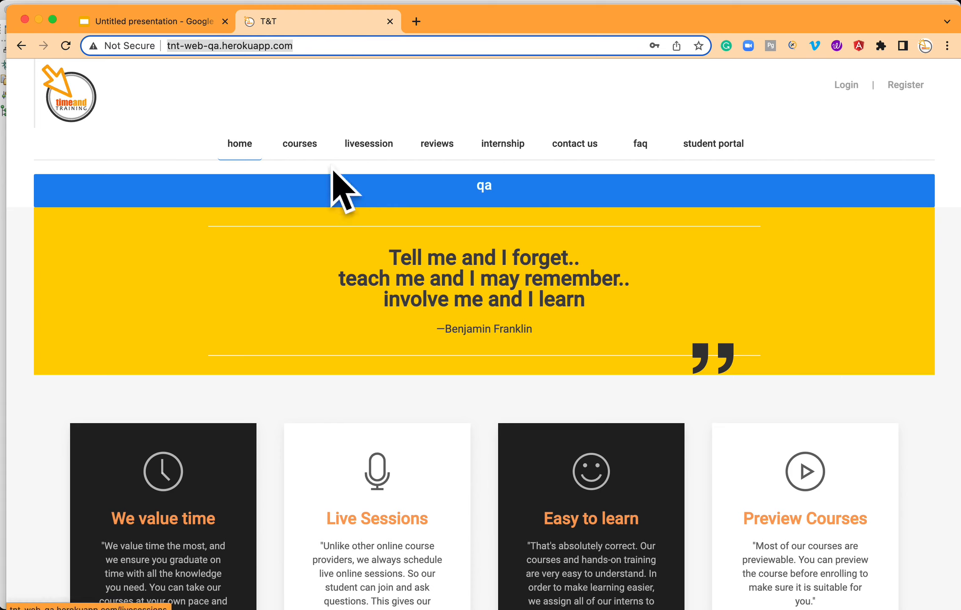
mouse_move(549, 230)
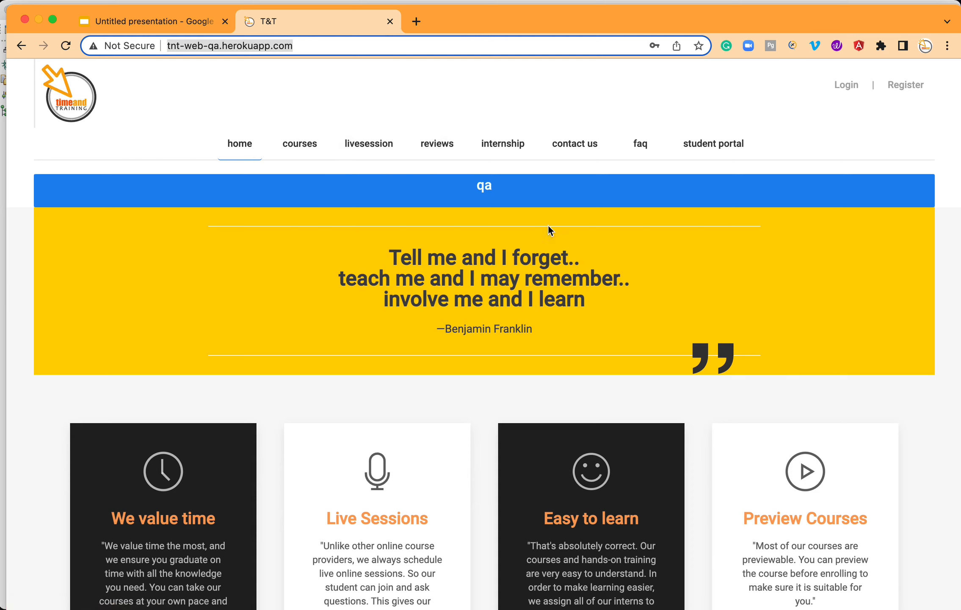
mouse_move(374, 150)
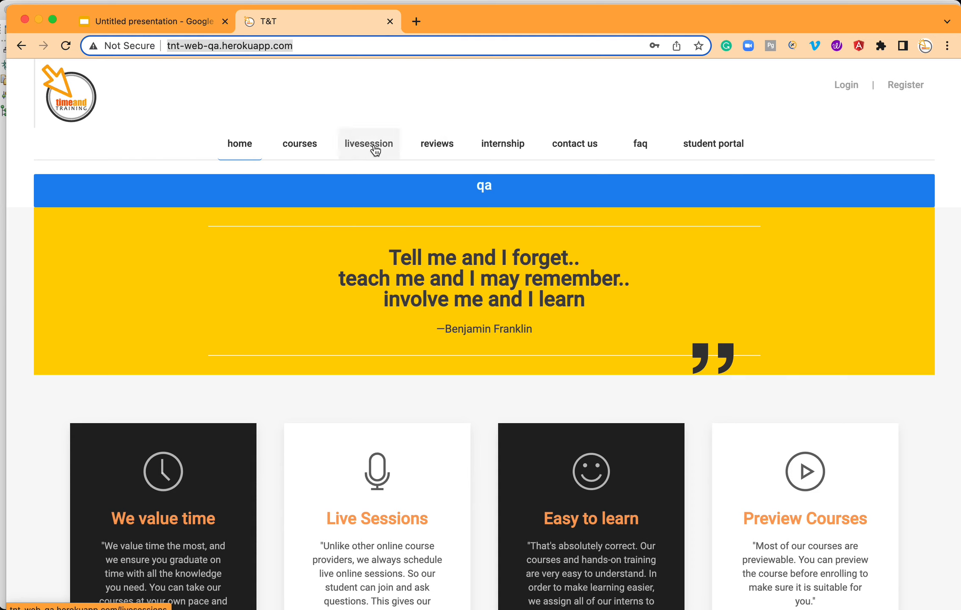
Follow the livesession link in the T&T site's top navigation, landing on the login page
left_click(847, 85)
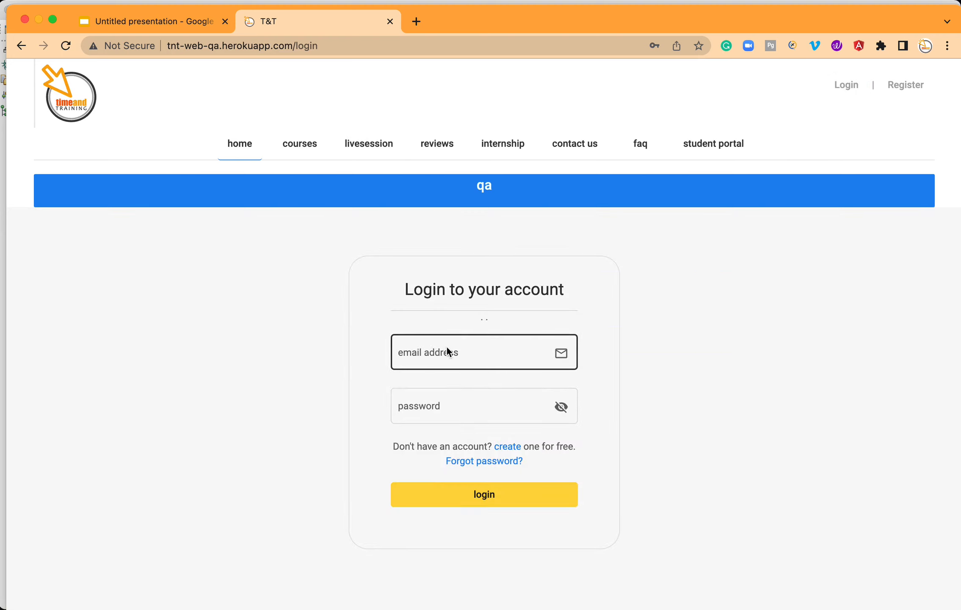
Inspect the reviews link in the navigation bar to show its markup in developer tools
type("dffdf")
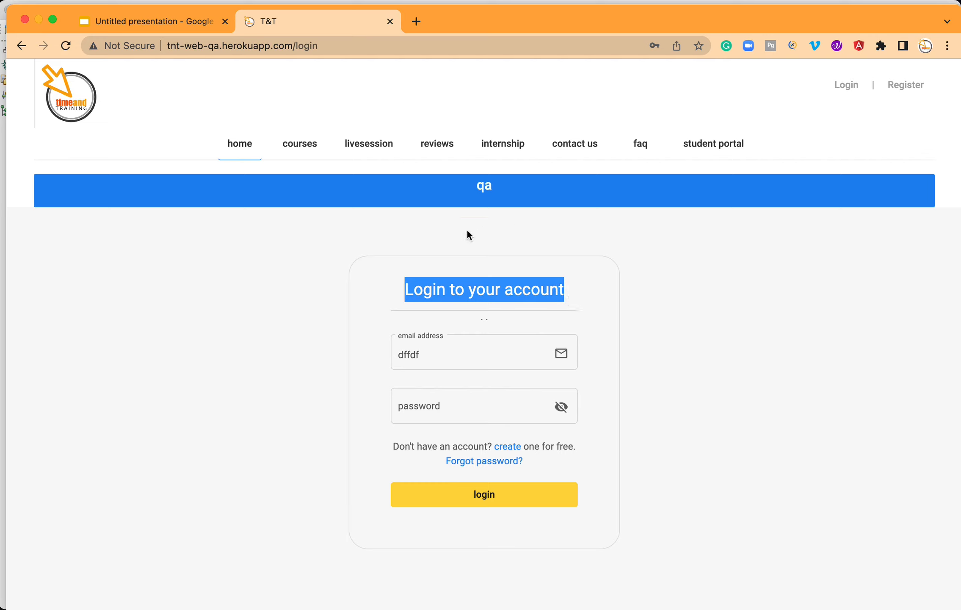
mouse_move(353, 262)
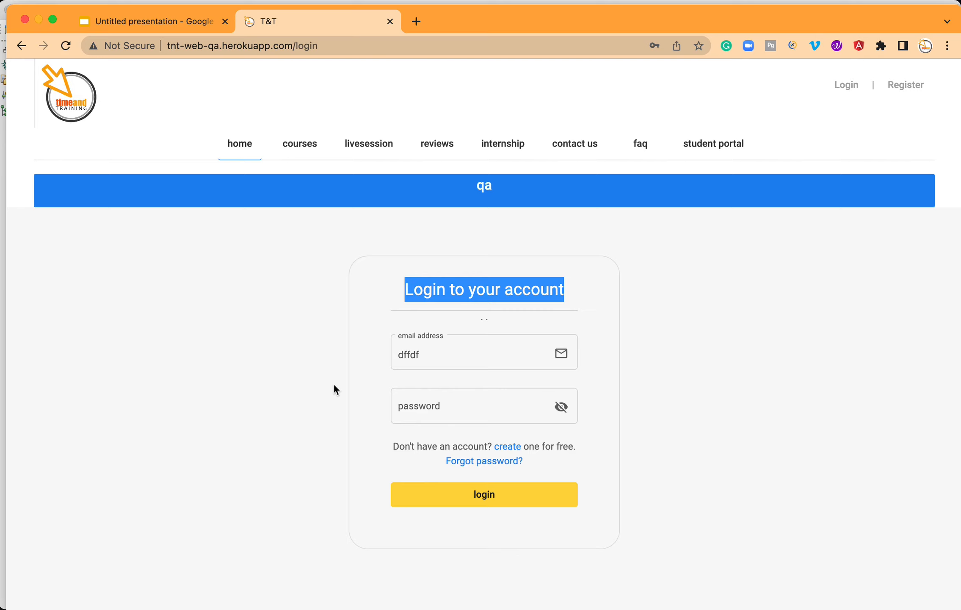
mouse_move(306, 288)
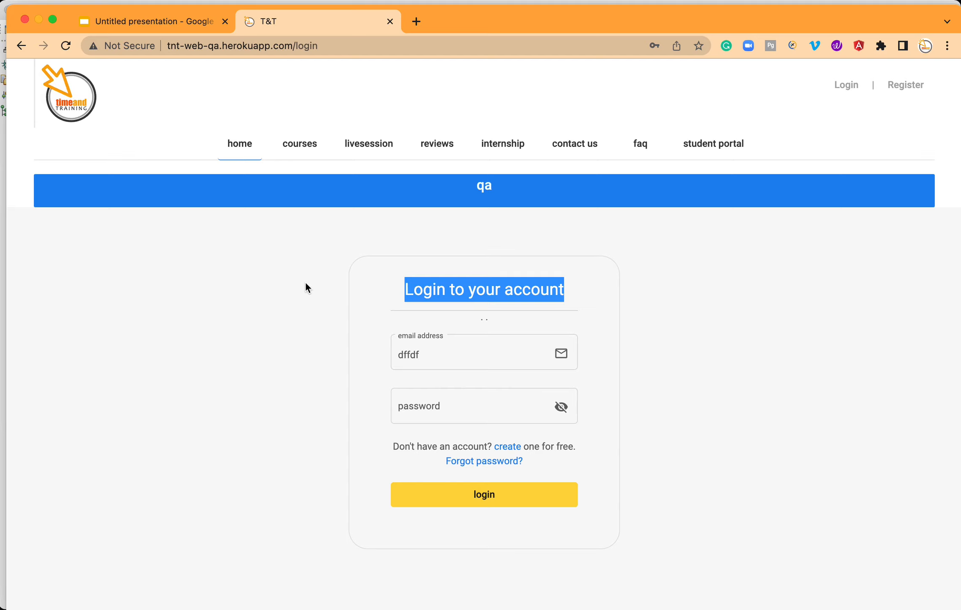
mouse_move(297, 156)
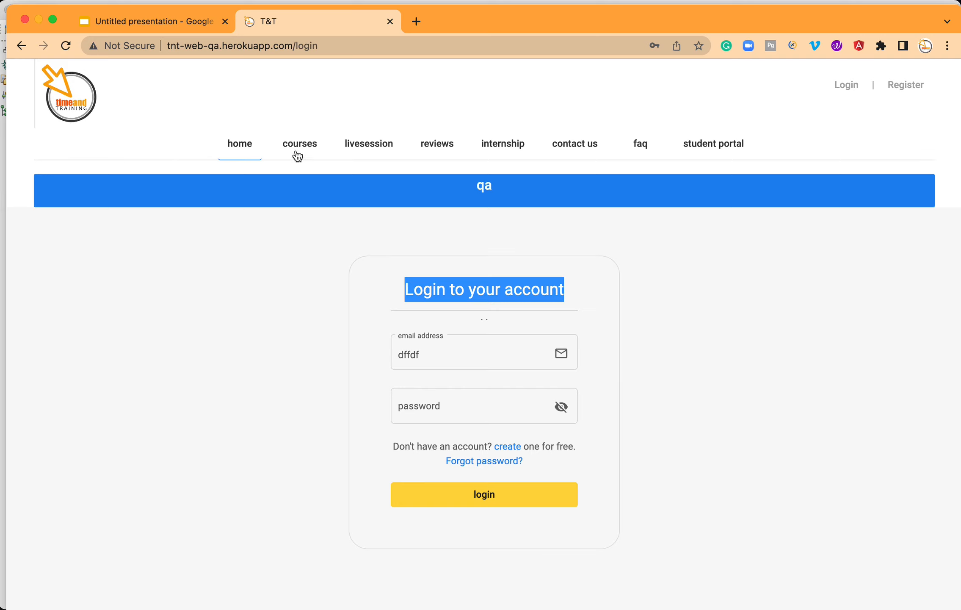
mouse_move(310, 263)
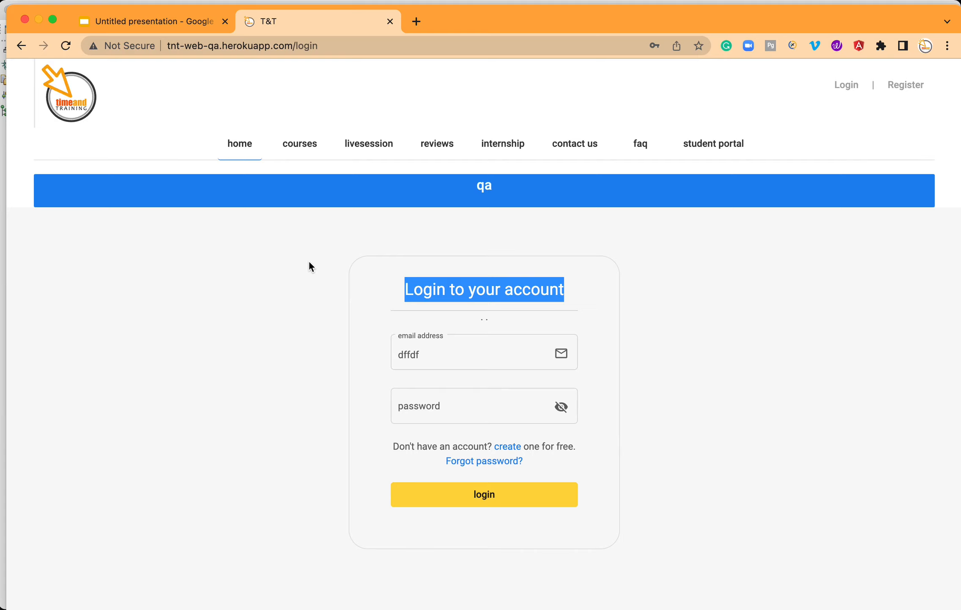
mouse_move(332, 253)
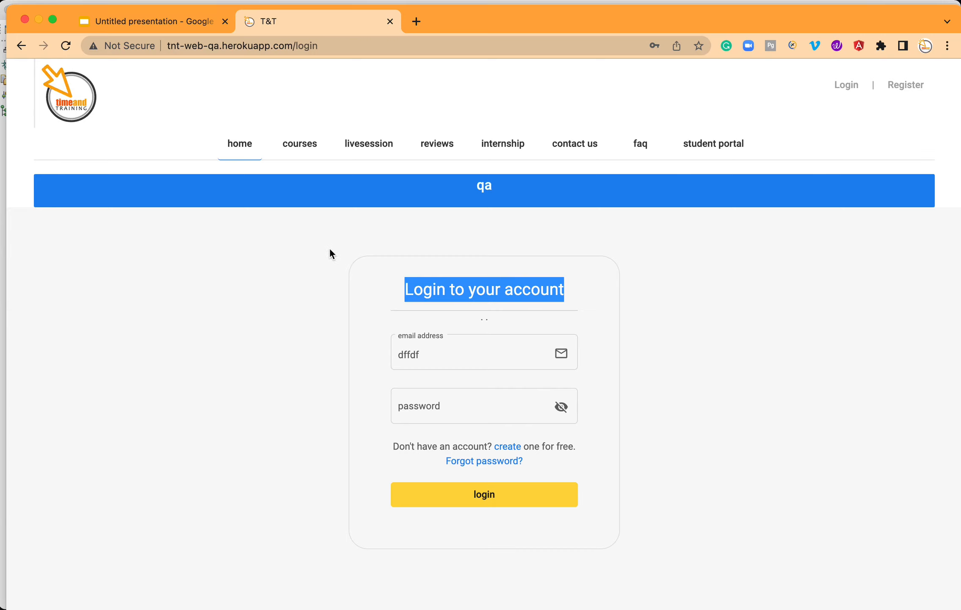
mouse_move(441, 148)
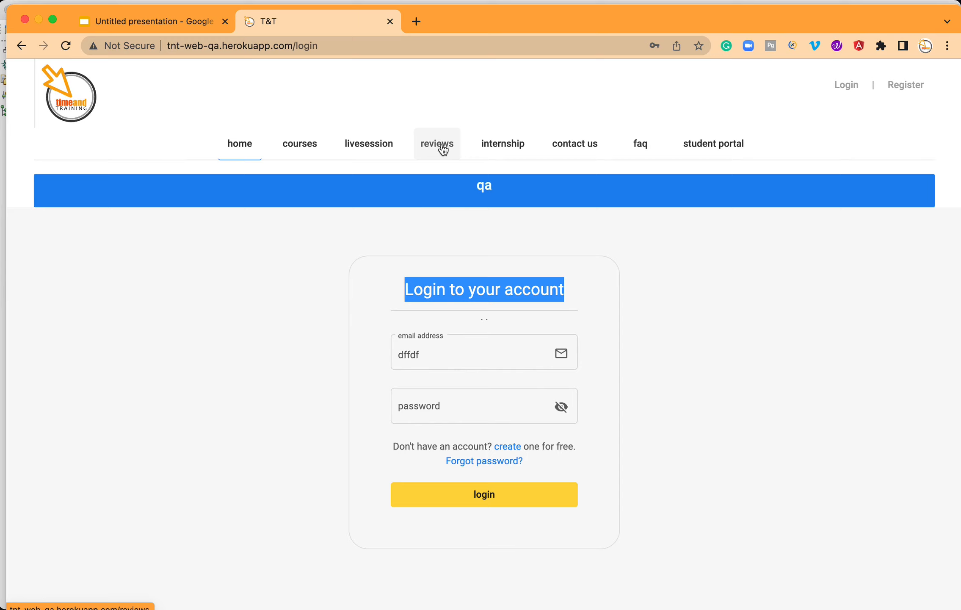
mouse_move(437, 150)
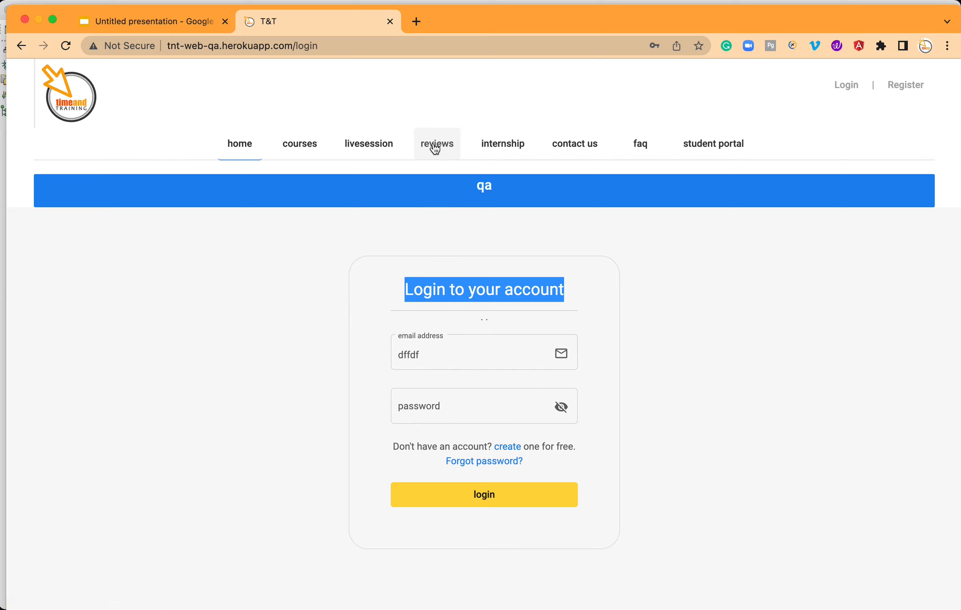
mouse_move(152, 96)
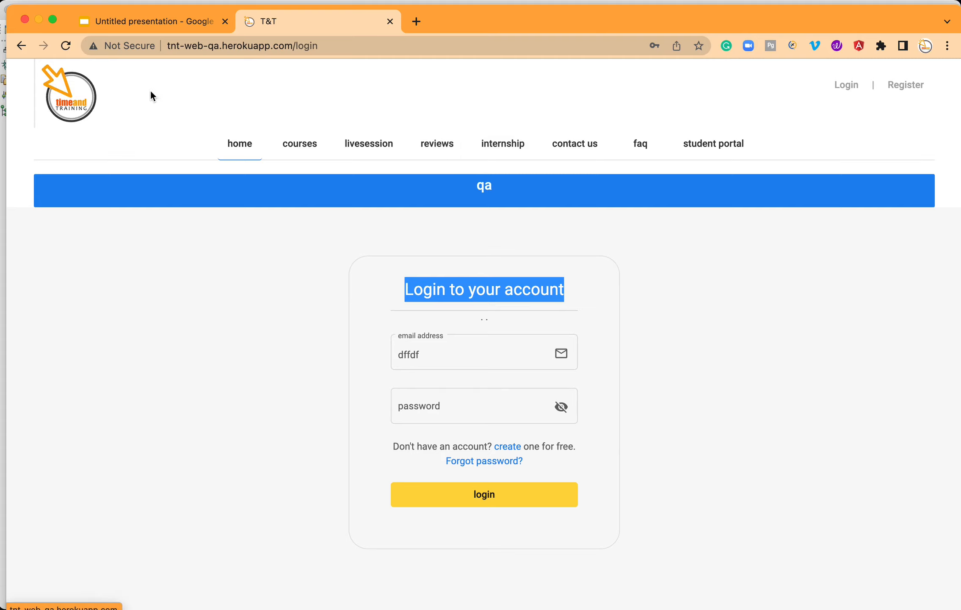
mouse_move(439, 148)
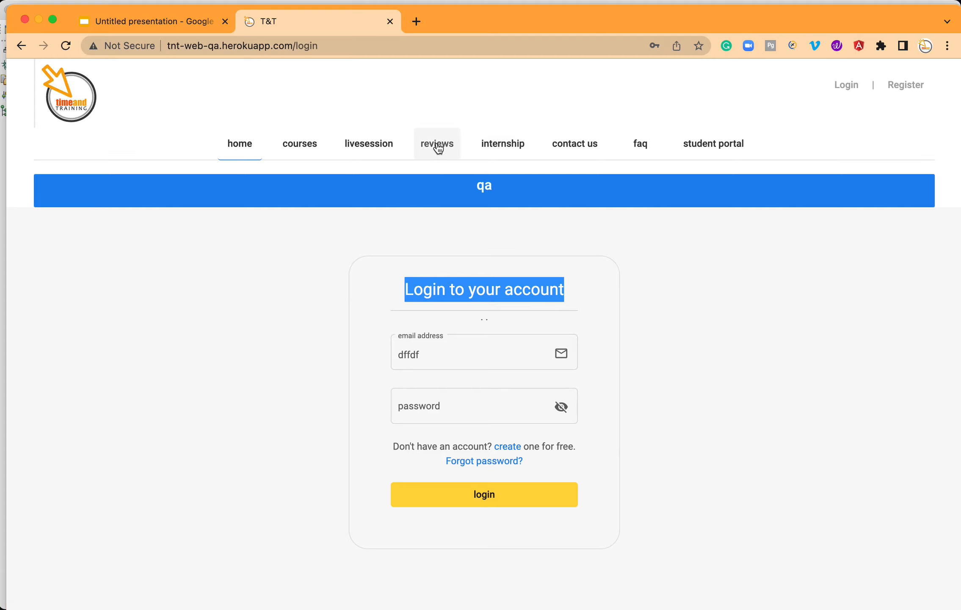
right_click(437, 147)
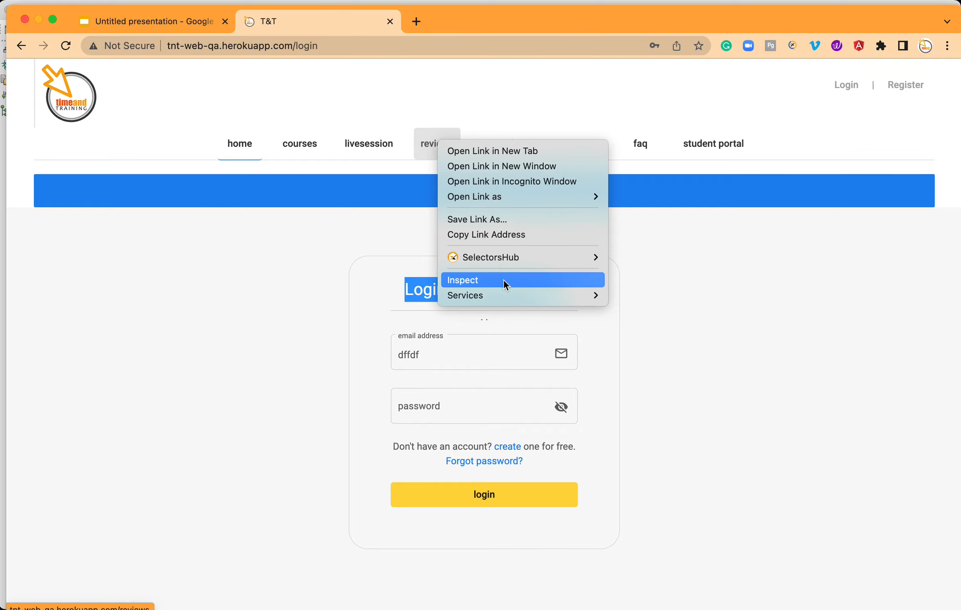
left_click(479, 279)
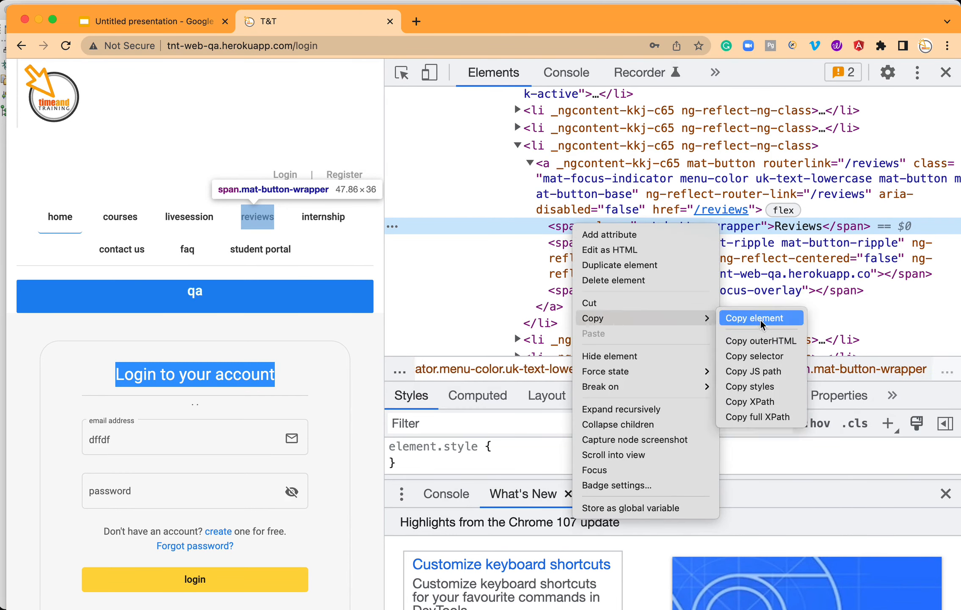
mouse_move(771, 408)
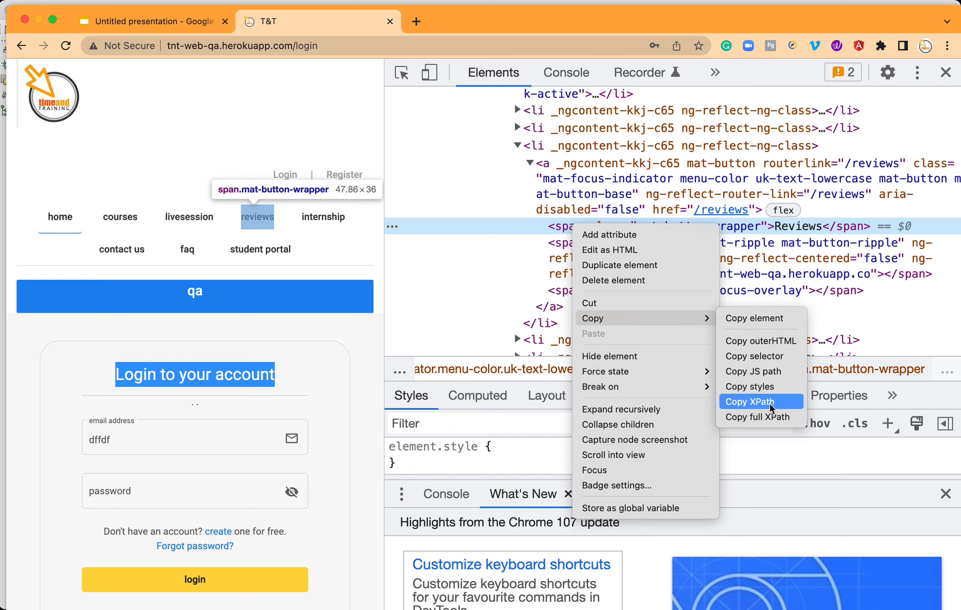
Copy the XPath of the Reviews span from the Elements panel
left_click(761, 401)
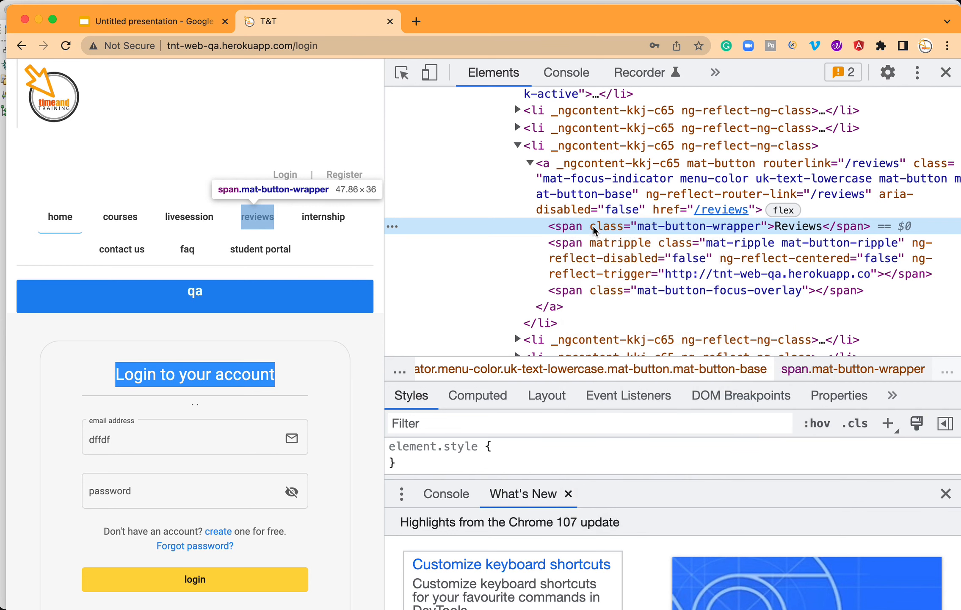
mouse_move(540, 234)
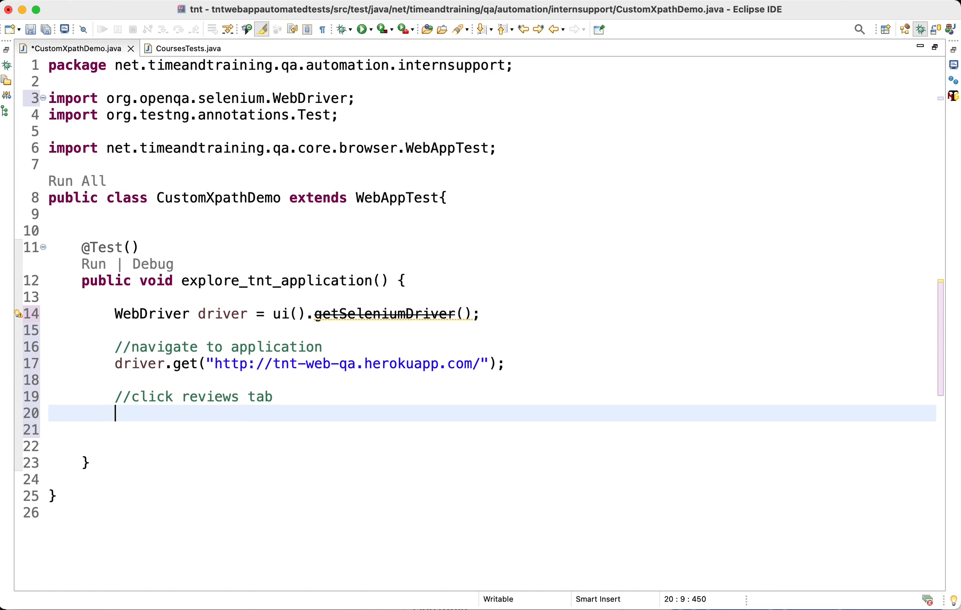
Add driver.findElement(By.xpath("")) and paste the copied Reviews XPath inside the quotes
type("d")
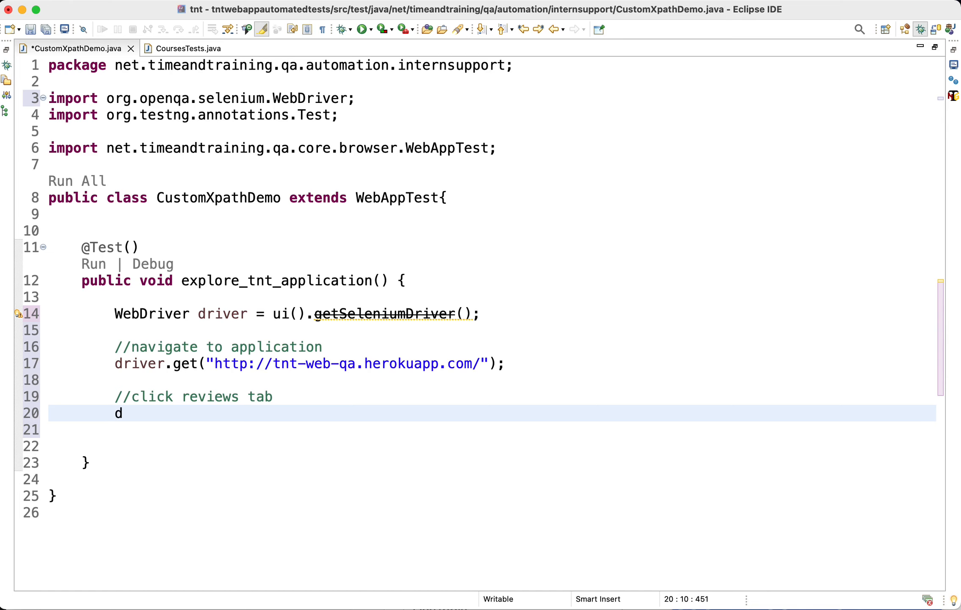
type("river.")
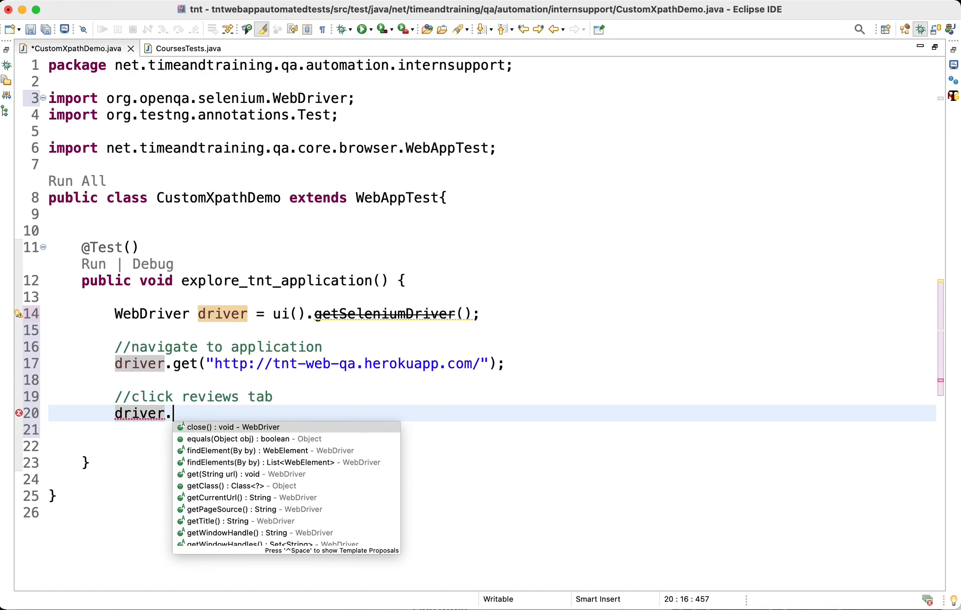
left_click(223, 449)
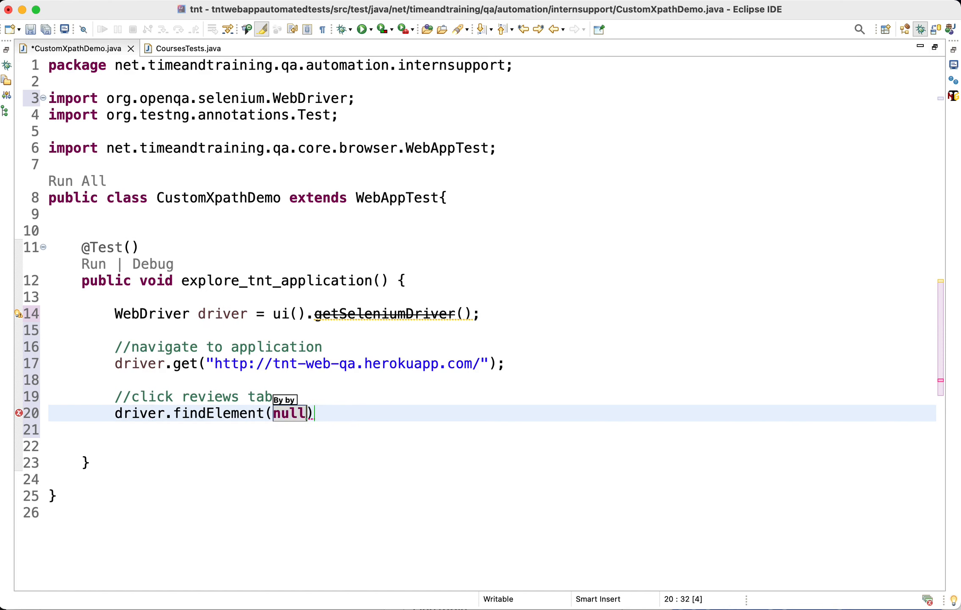
type("By.xpath(")
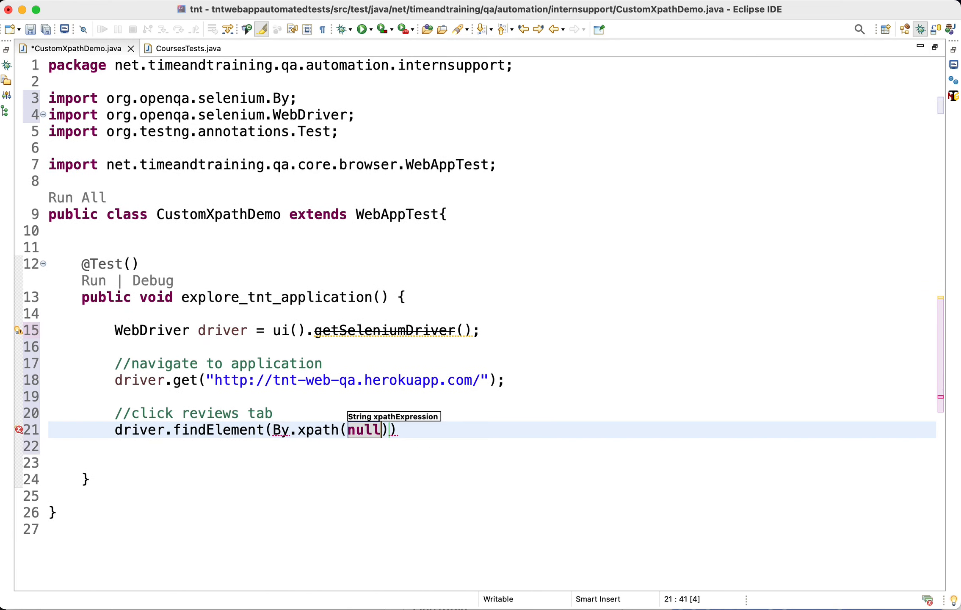
type("\"\"")
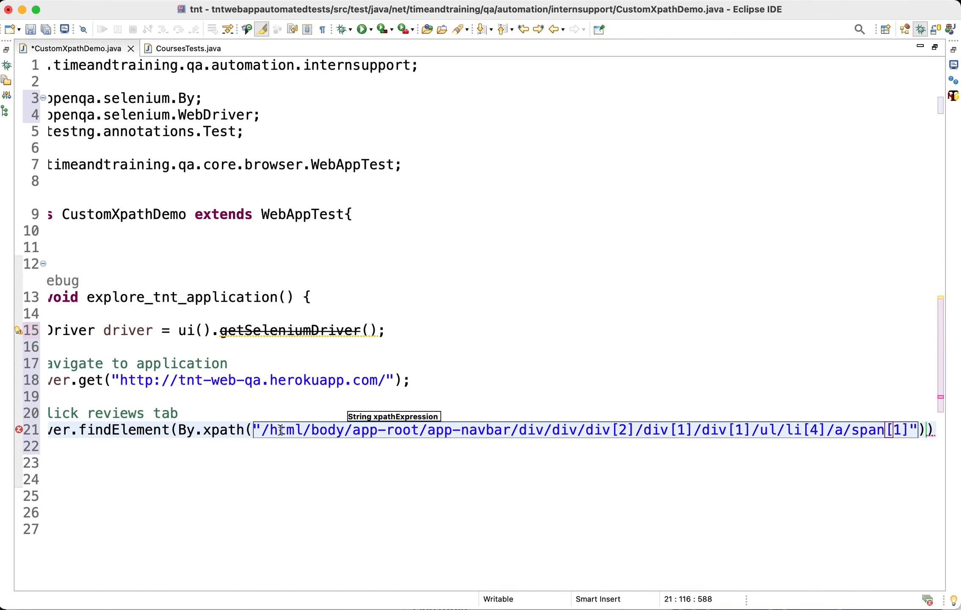
mouse_move(658, 433)
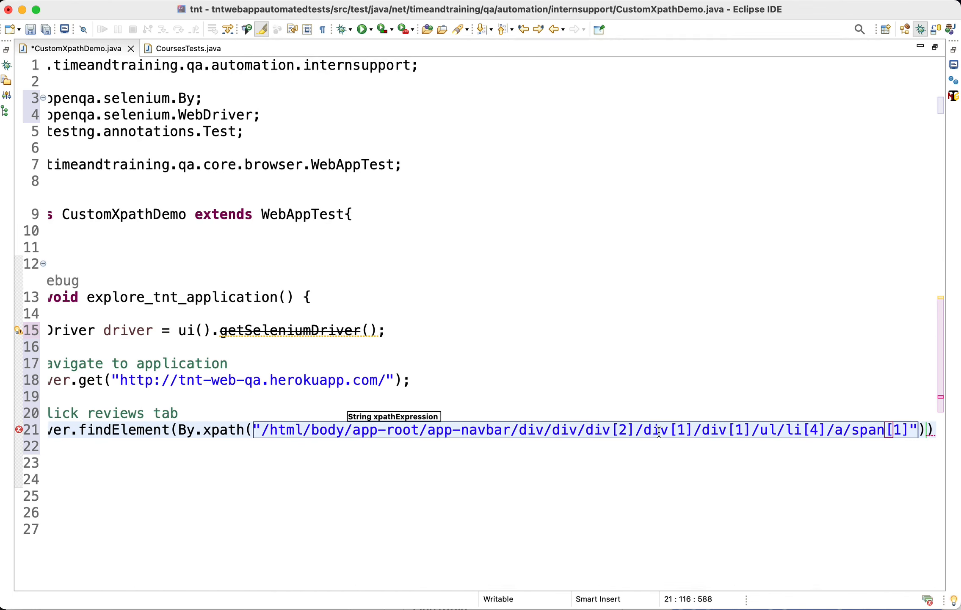
mouse_move(881, 440)
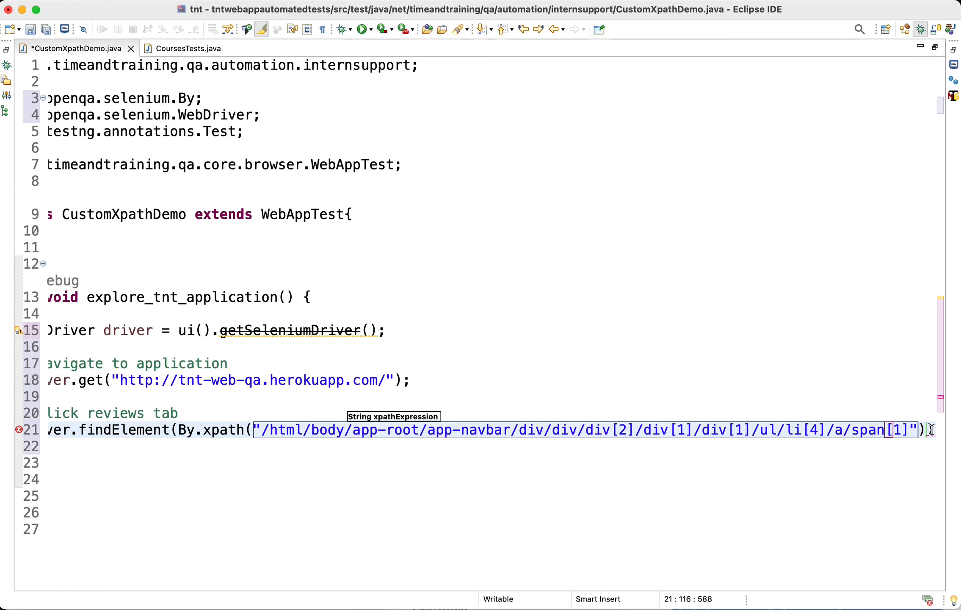
Finish line 21 with .click(); so it compiles, and save CustomXpathDemo.java
type(").c")
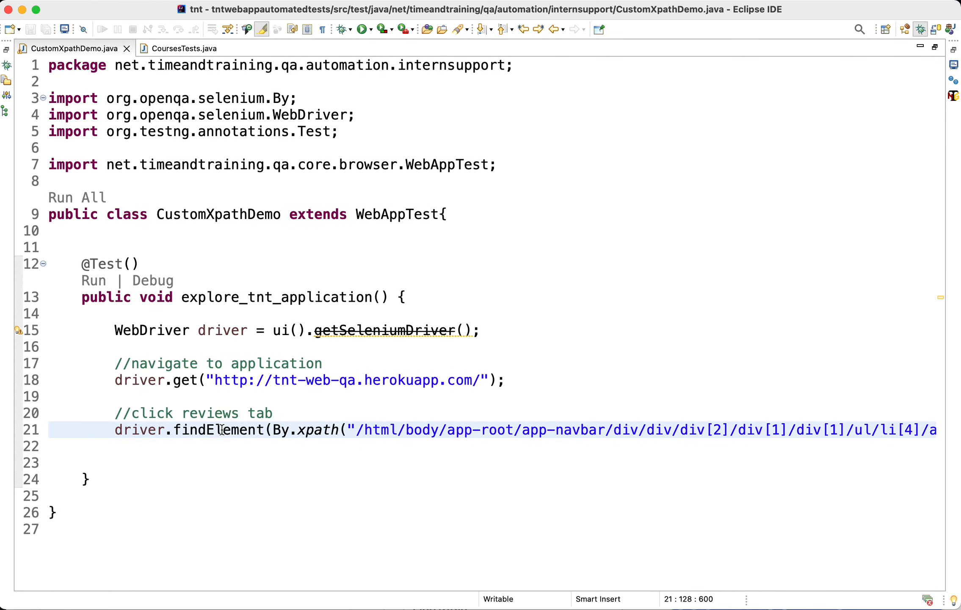
mouse_move(305, 447)
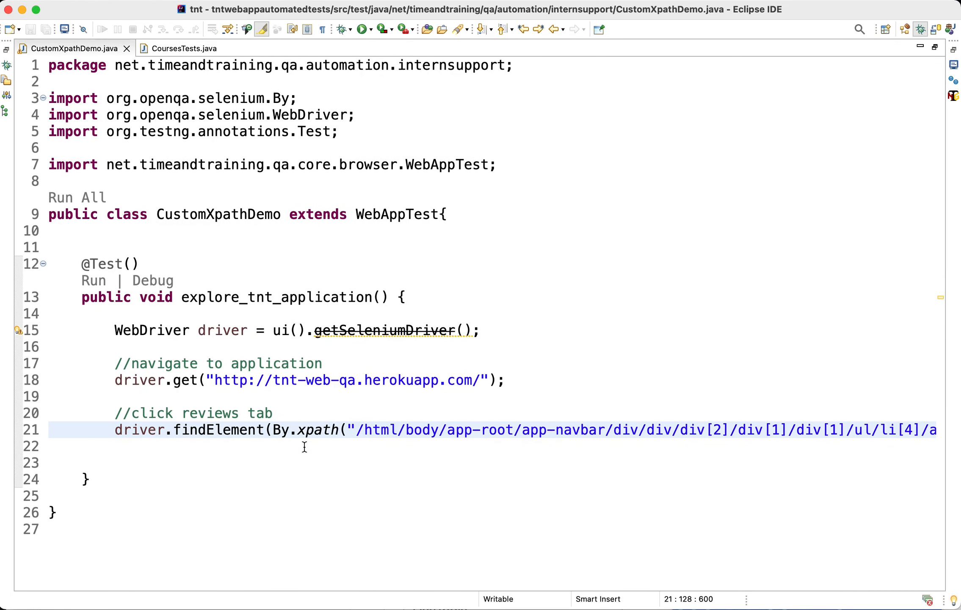
mouse_move(202, 413)
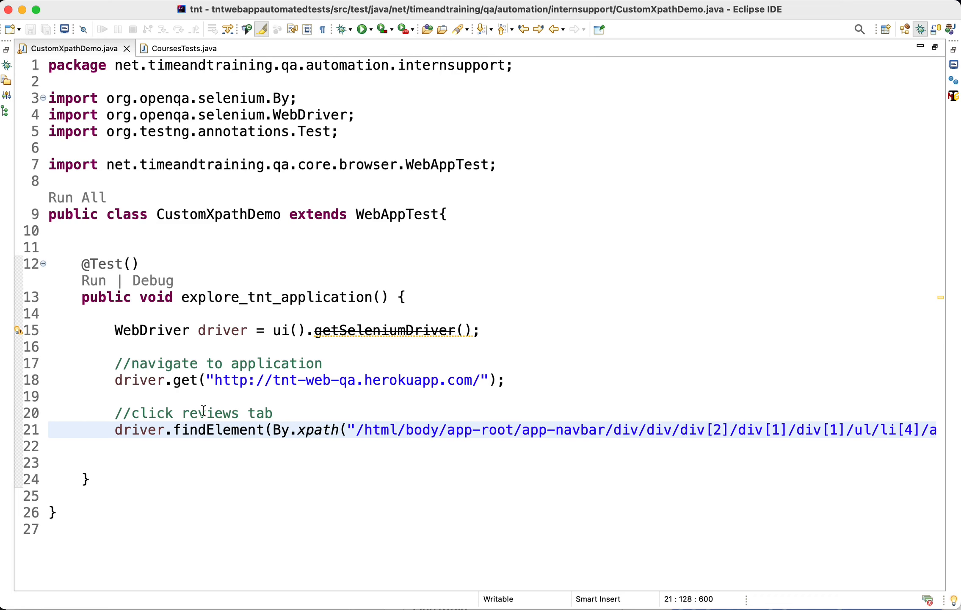